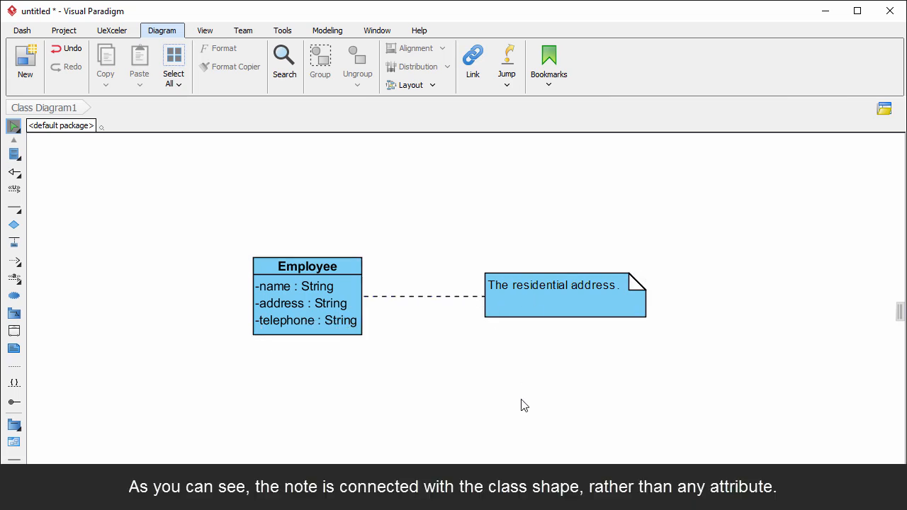
Pin the note's connector end to the Employee class's address attribute.
{"action": "left_click_drag", "start_coordinate": [565, 295], "coordinate": [558, 357]}
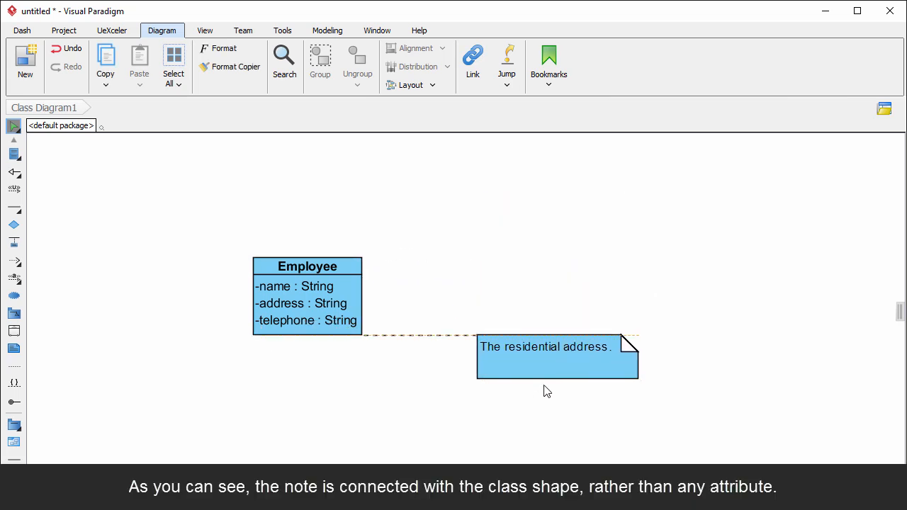
{"action": "left_click_drag", "start_coordinate": [557, 357], "coordinate": [565, 303]}
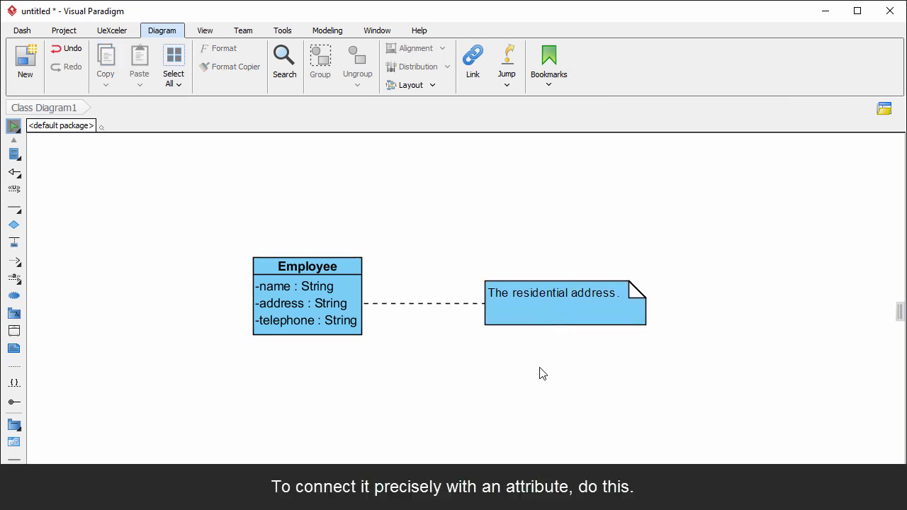
{"action": "mouse_move", "coordinate": [452, 334]}
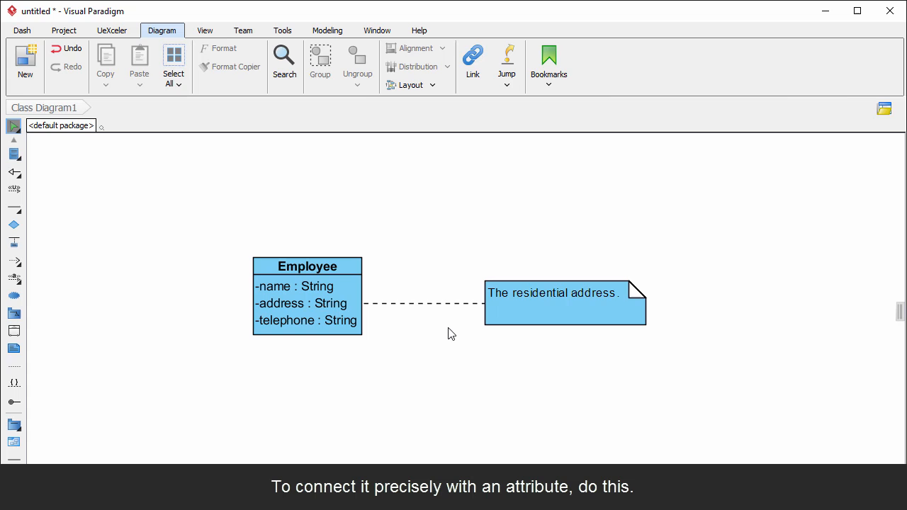
{"action": "left_click", "coordinate": [425, 304]}
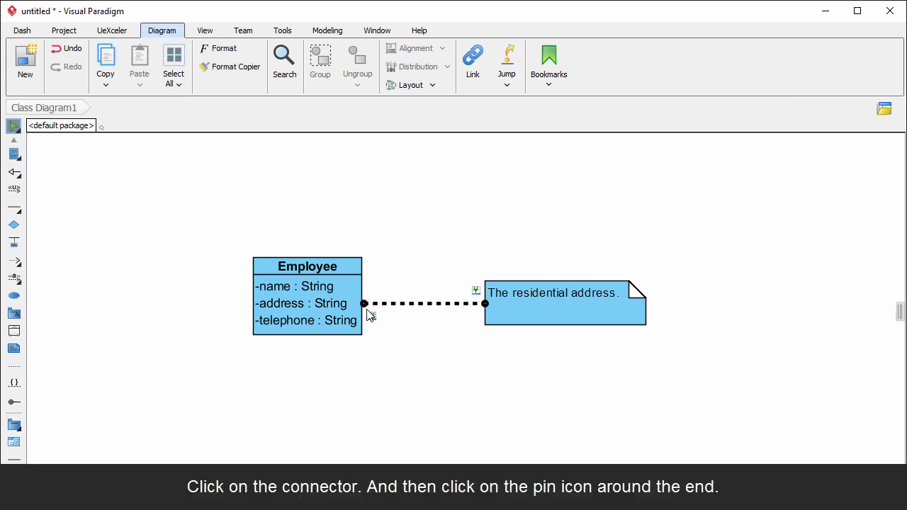
{"action": "left_click", "coordinate": [363, 304]}
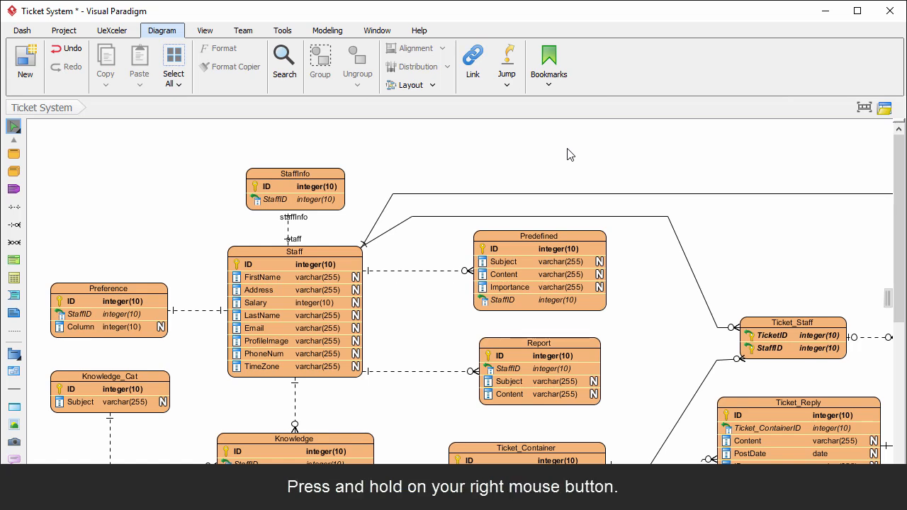
Perform the right-drag mouse gesture that synchronizes the ERD to a class diagram.
{"action": "left_click_drag", "start_coordinate": [567, 151], "coordinate": [433, 154]}
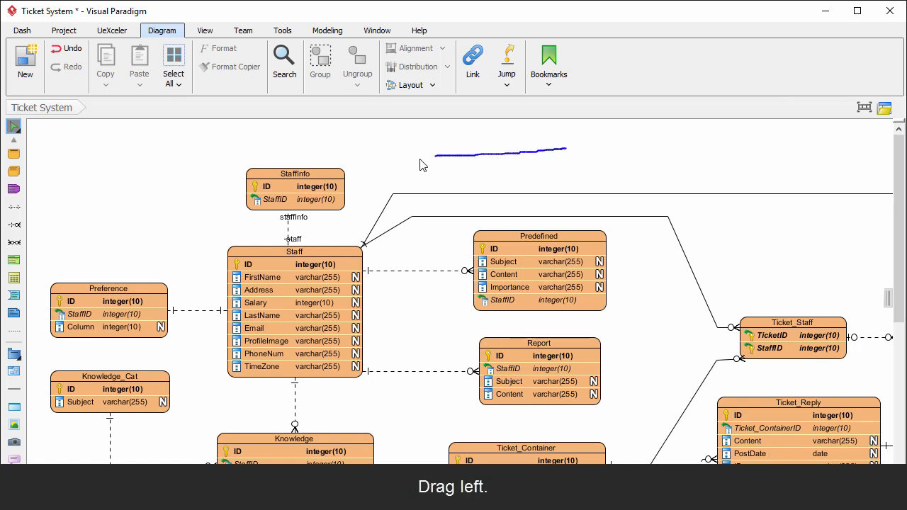
{"action": "left_click_drag", "start_coordinate": [439, 155], "coordinate": [397, 160]}
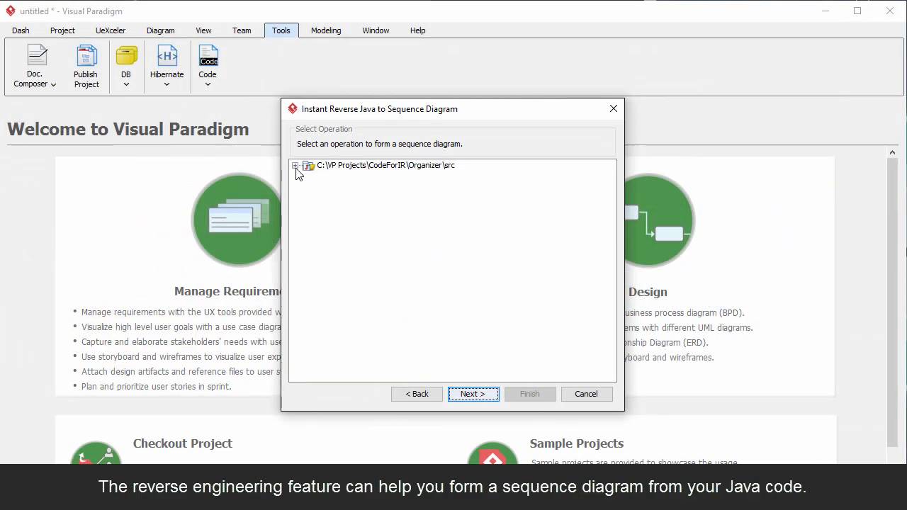
Reverse createActivitySampleRecords() from CreateActivitySample.java into a new sequence diagram.
{"action": "left_click", "coordinate": [296, 165]}
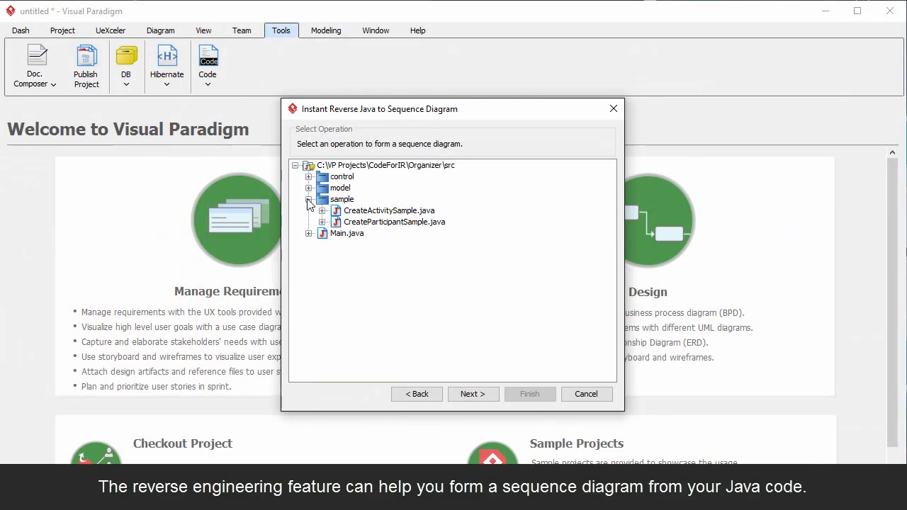
{"action": "left_click", "coordinate": [329, 210]}
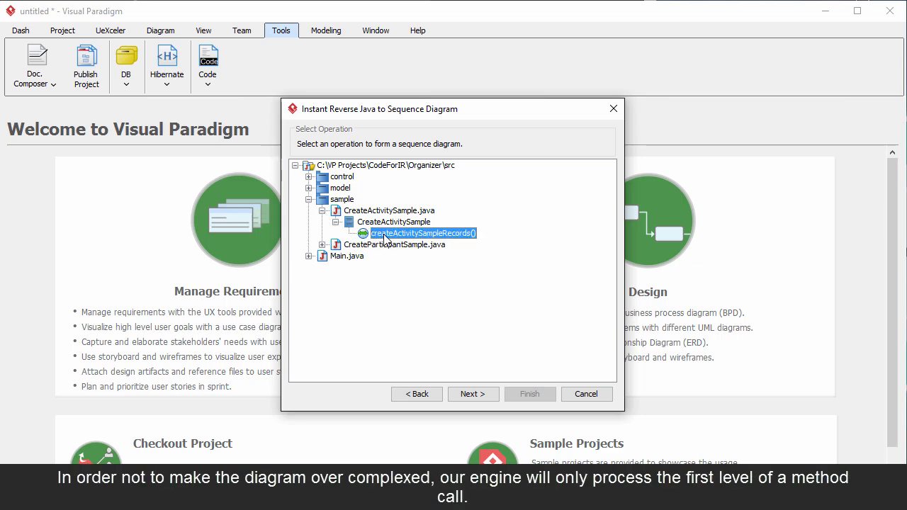
{"action": "left_click", "coordinate": [473, 394]}
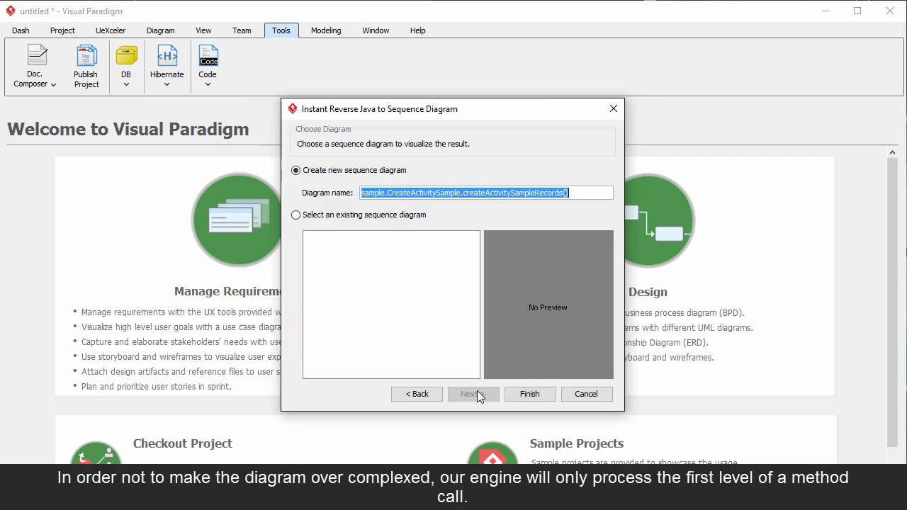
{"action": "left_click", "coordinate": [530, 394]}
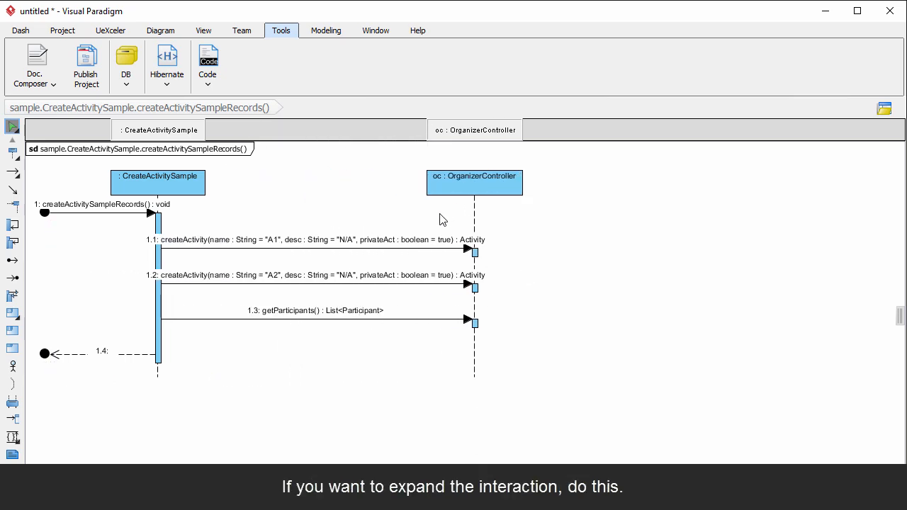
Instant-reverse the Java source of message 1.1 createActivity into nested calls.
{"action": "left_click", "coordinate": [315, 240]}
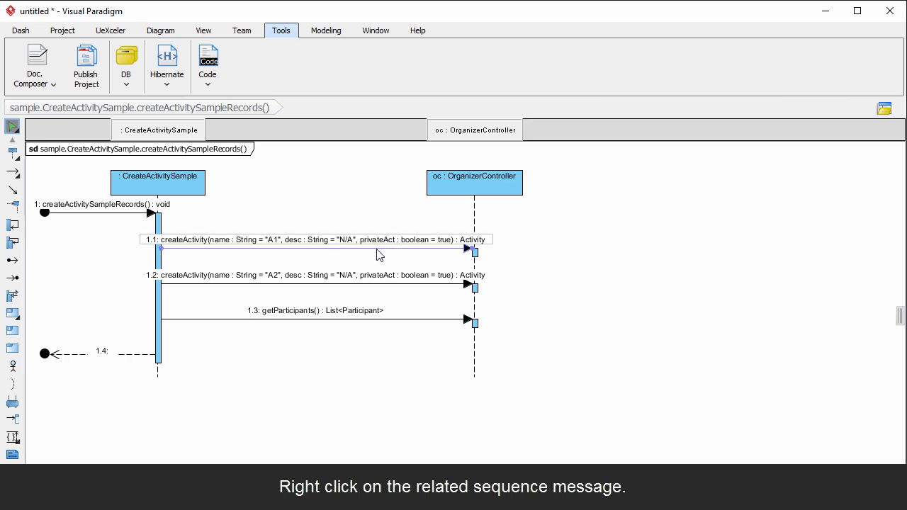
{"action": "right_click", "coordinate": [308, 239]}
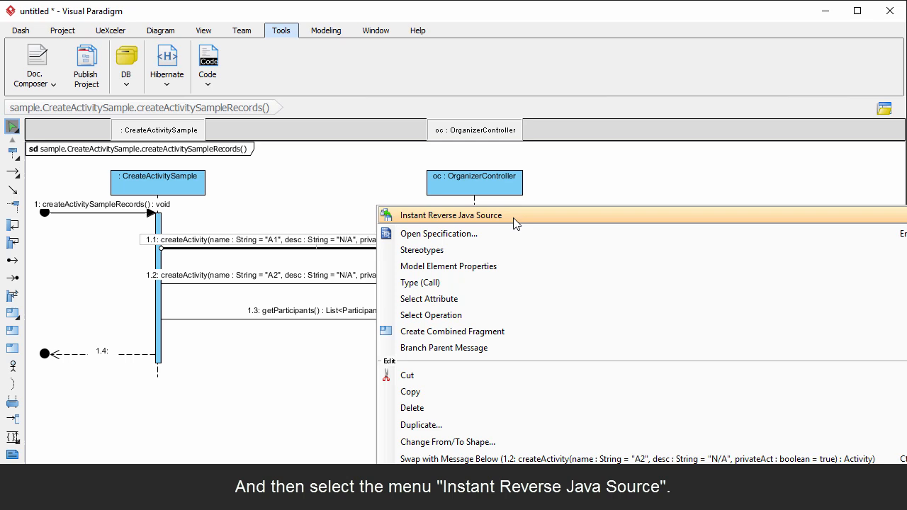
{"action": "left_click", "coordinate": [450, 215]}
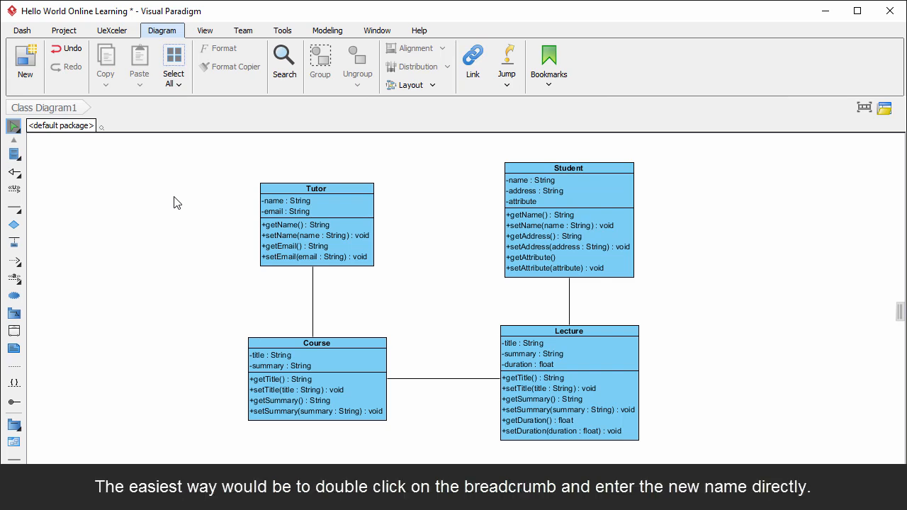
{"action": "mouse_move", "coordinate": [67, 111]}
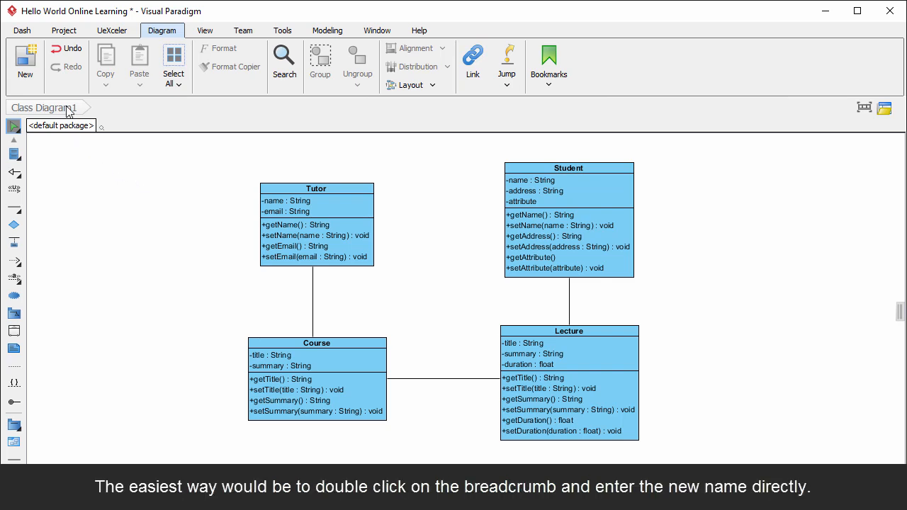
Rename Class Diagram1 to Domain Model via its breadcrumb.
{"action": "double_click", "coordinate": [44, 107]}
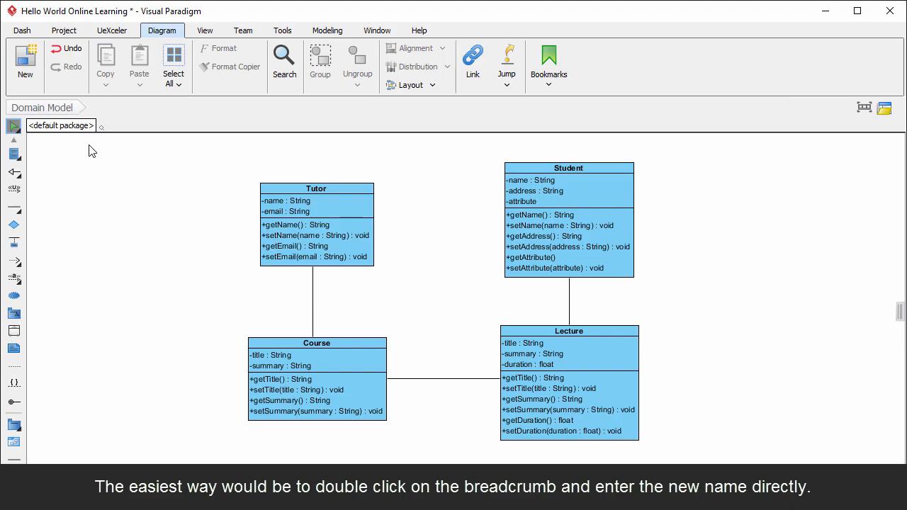
{"action": "left_click", "coordinate": [111, 30]}
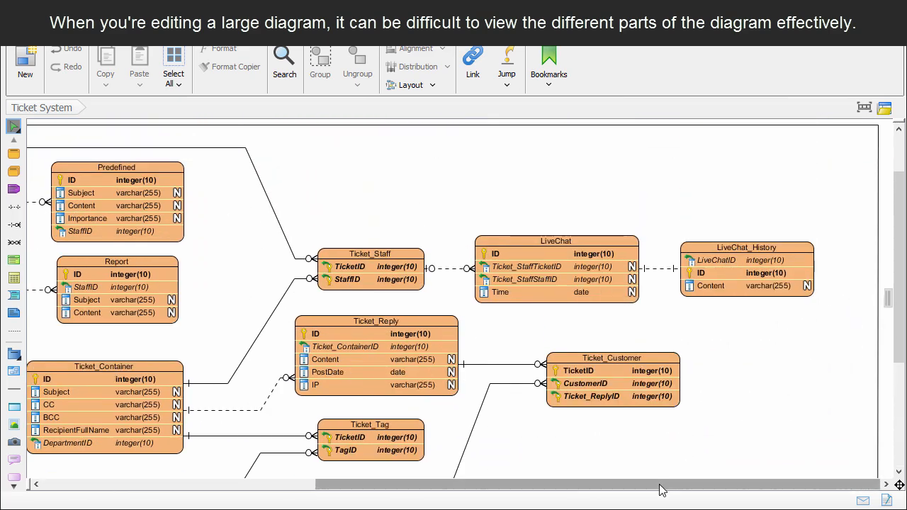
Scroll the canvas to reveal the LiveChat and Ticket_Customer tables.
{"action": "scroll", "scroll_direction": "left", "scroll_amount": 3}
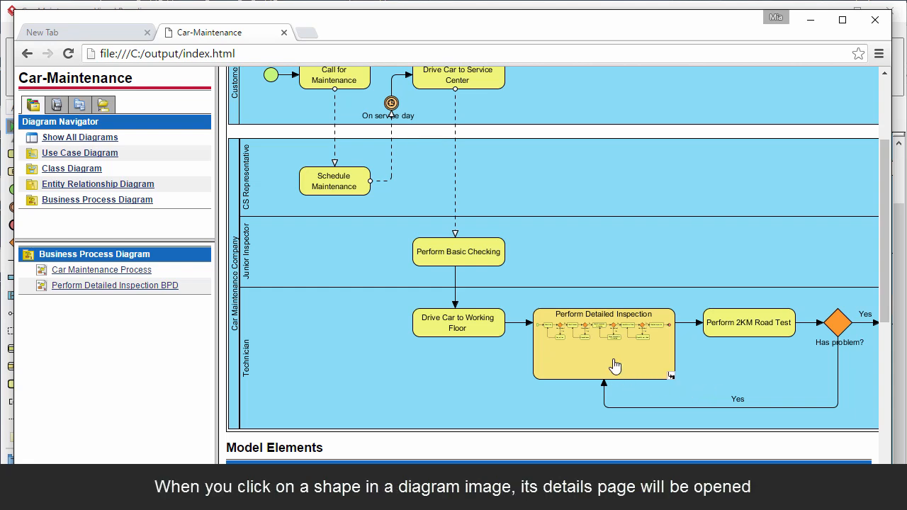
{"action": "left_click", "coordinate": [604, 344]}
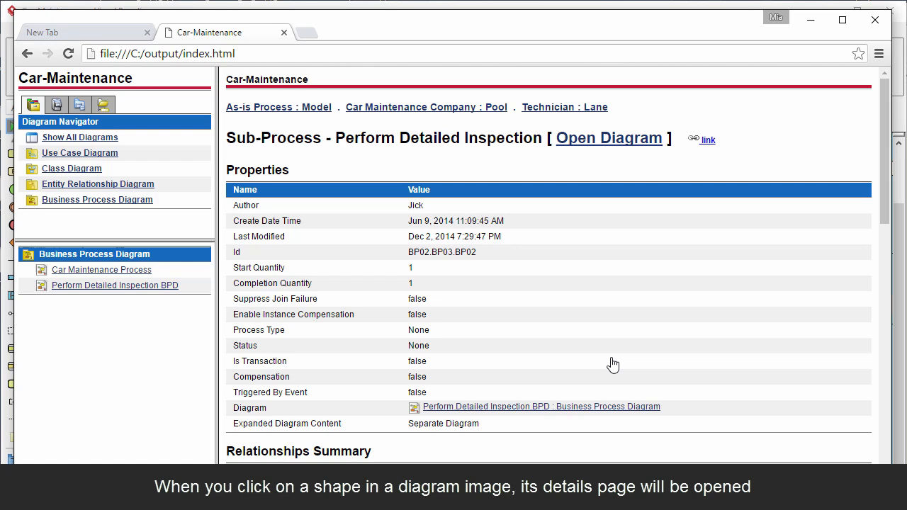
{"action": "mouse_move", "coordinate": [314, 315]}
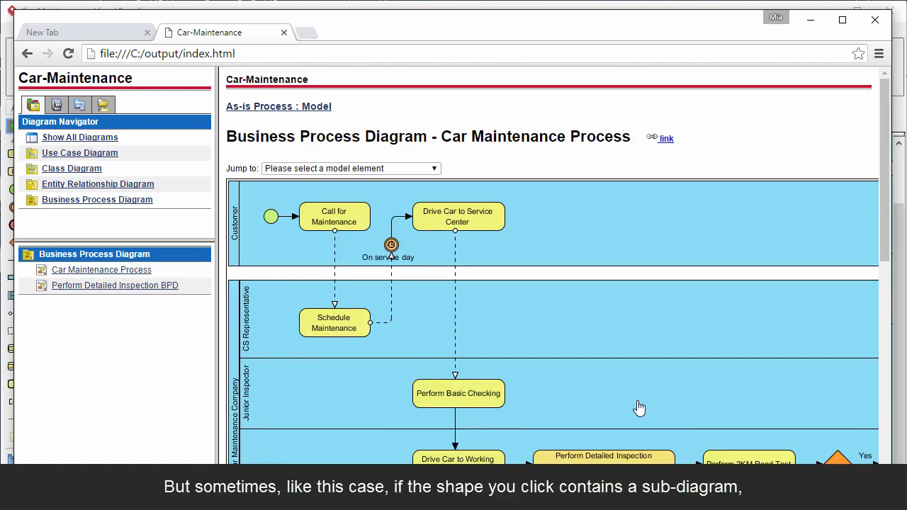
{"action": "scroll", "scroll_direction": "down", "scroll_amount": 3}
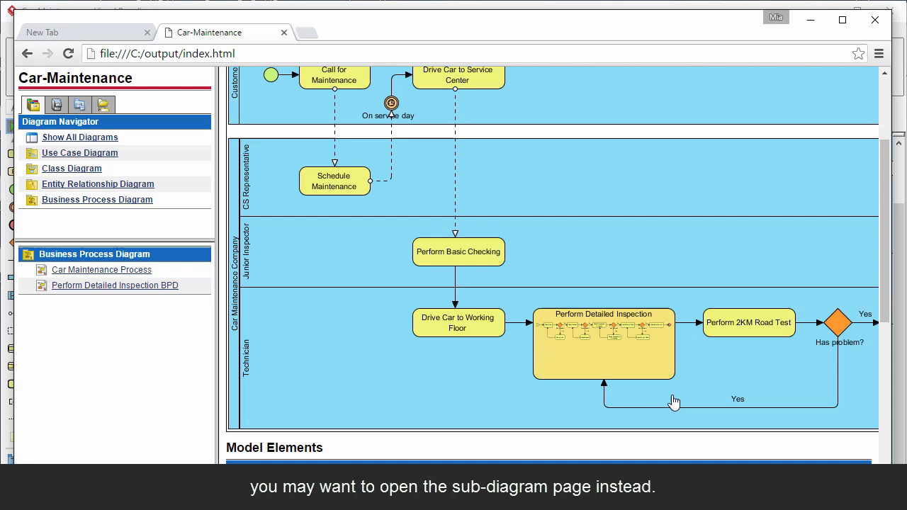
{"action": "mouse_move", "coordinate": [776, 360]}
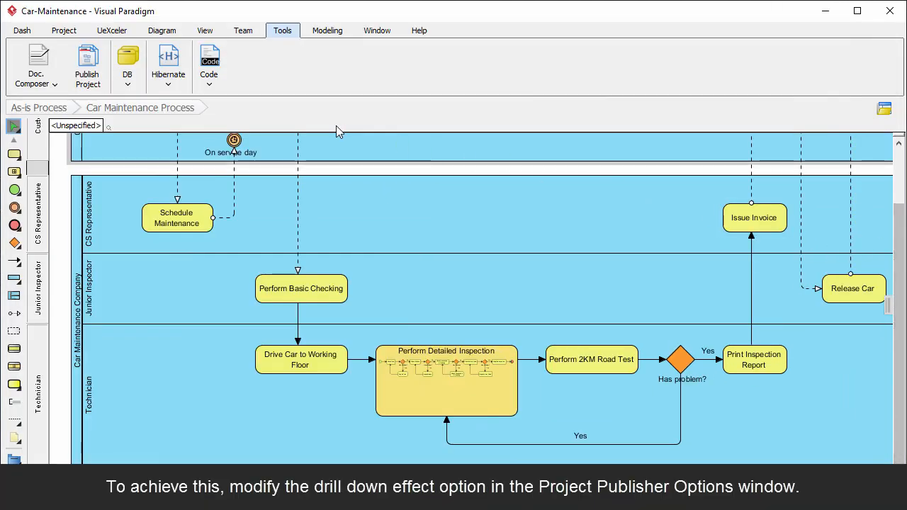
In Publish Project advanced options, set business sub-process drill-down to Open subdiagrams.
{"action": "left_click", "coordinate": [87, 64]}
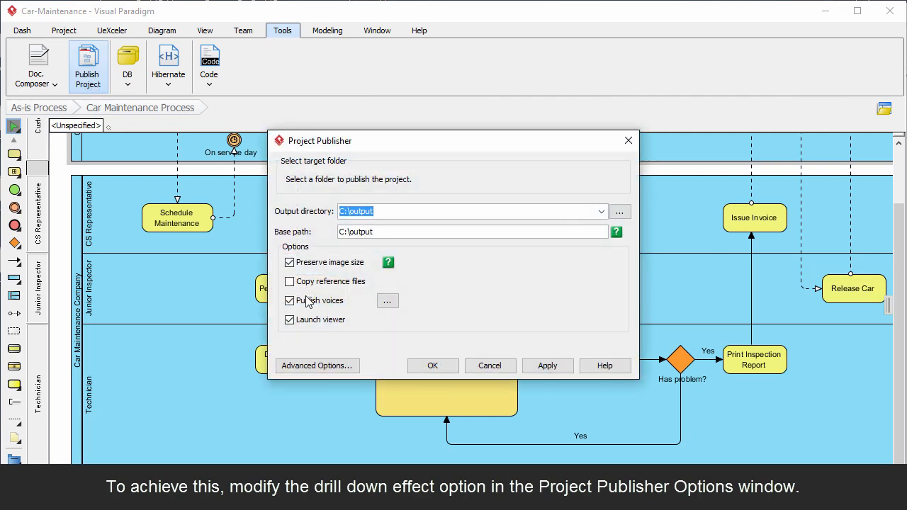
{"action": "left_click", "coordinate": [317, 365]}
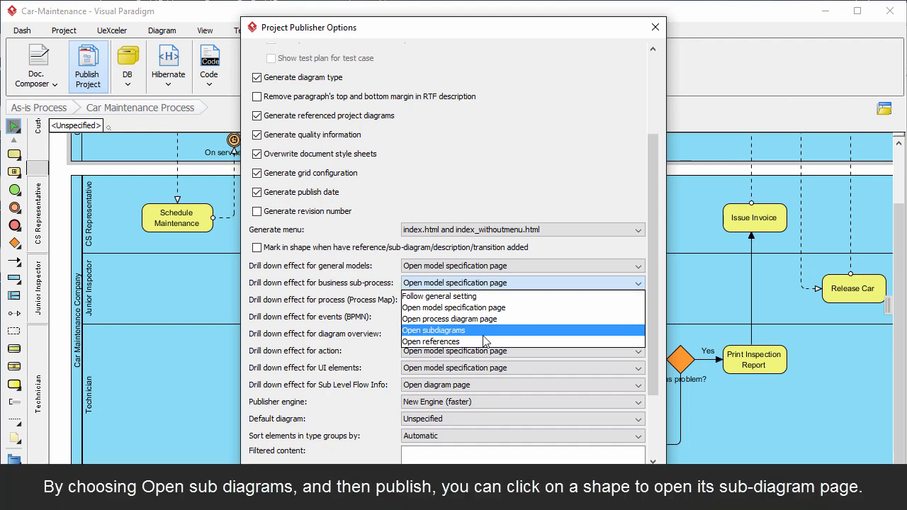
{"action": "left_click", "coordinate": [433, 330]}
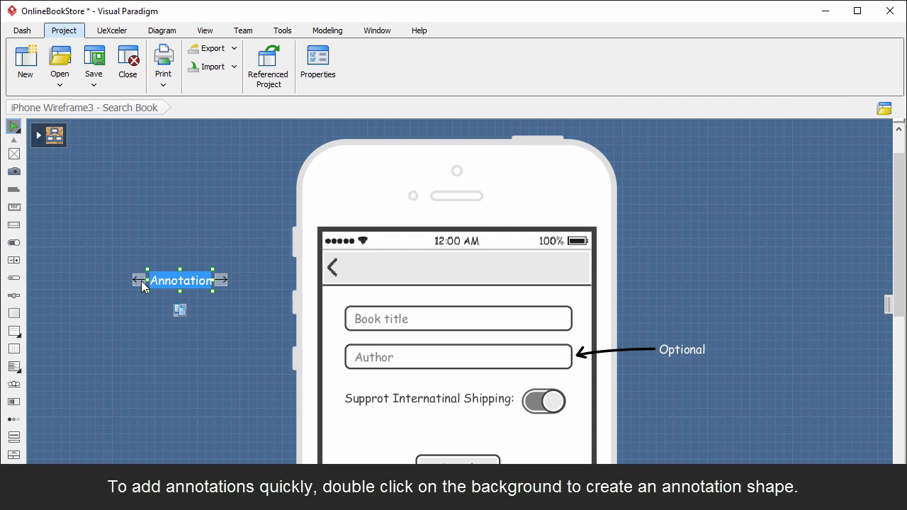
Create a Required annotation and point its arrow at the wireframe's header bar.
{"action": "type", "text": "Required"}
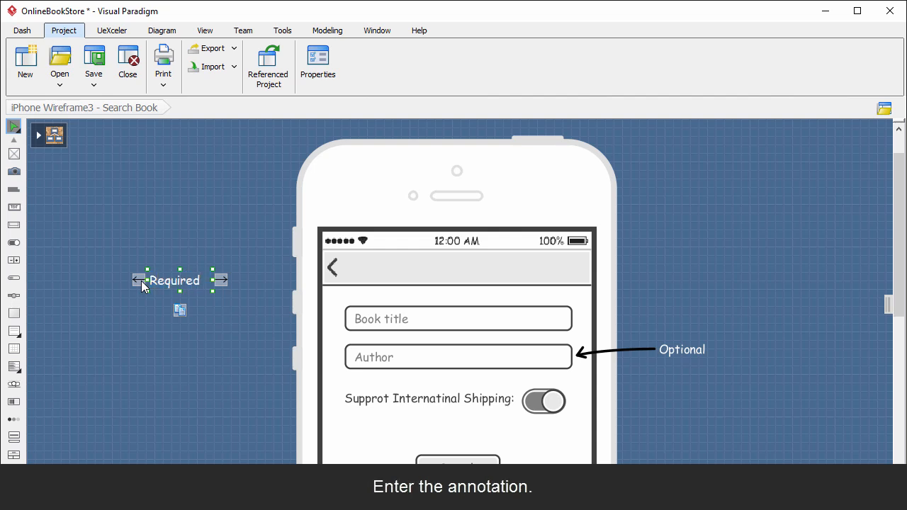
{"action": "left_click_drag", "start_coordinate": [219, 280], "coordinate": [312, 297]}
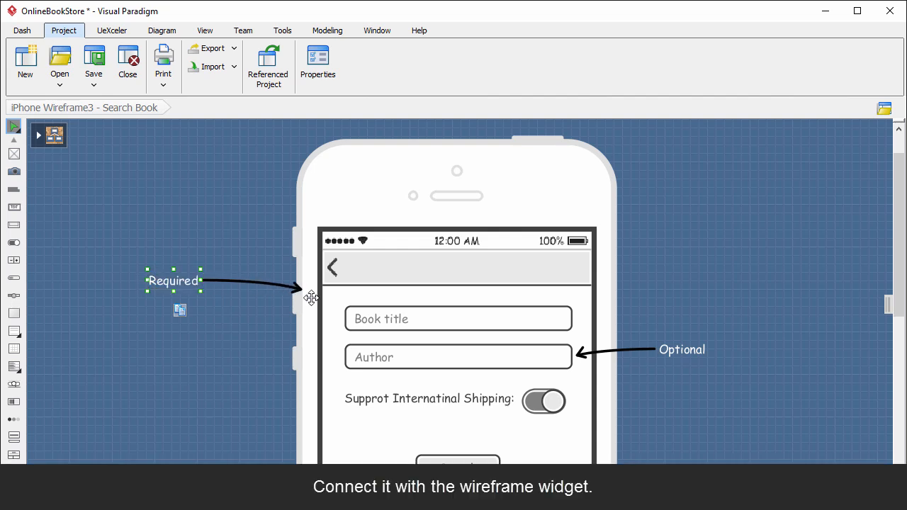
{"action": "left_click_drag", "start_coordinate": [312, 294], "coordinate": [341, 315]}
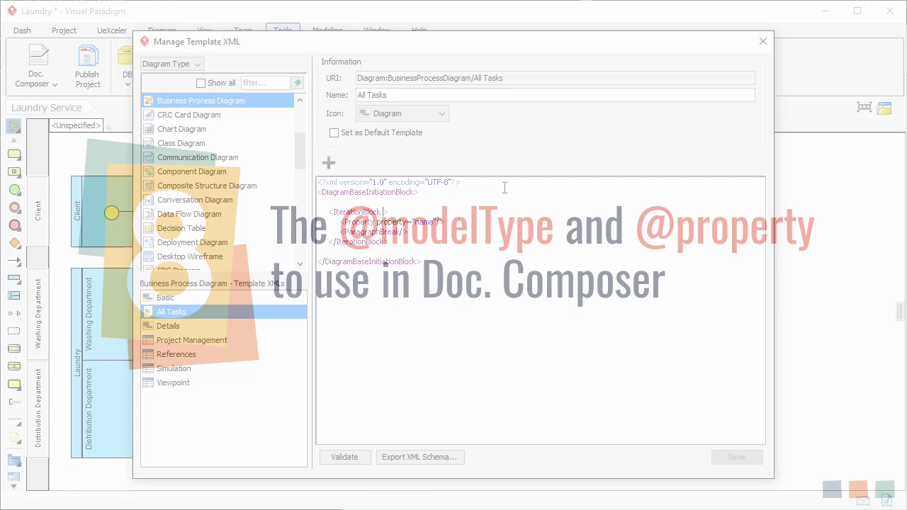
Add an empty modelType="" attribute to the IterationBlock tag in the template XML.
{"action": "type", "text": "model"}
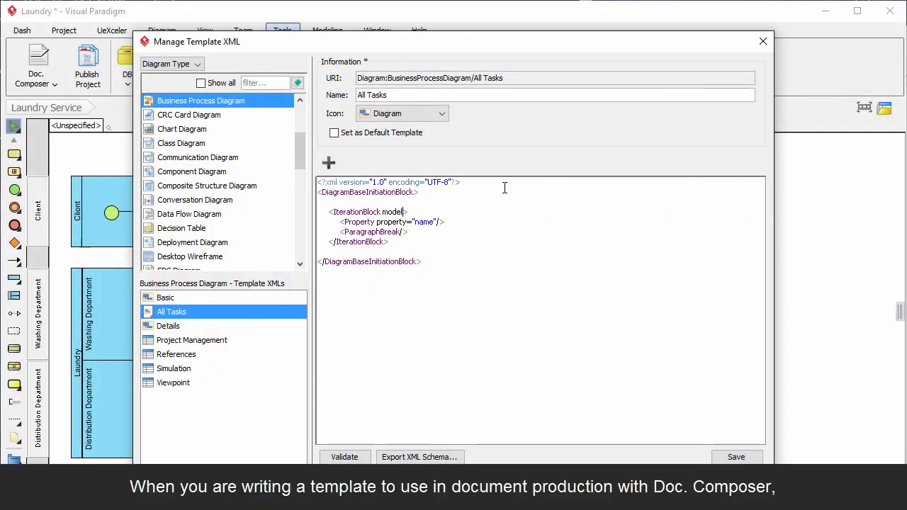
{"action": "type", "text": "Type=\"\""}
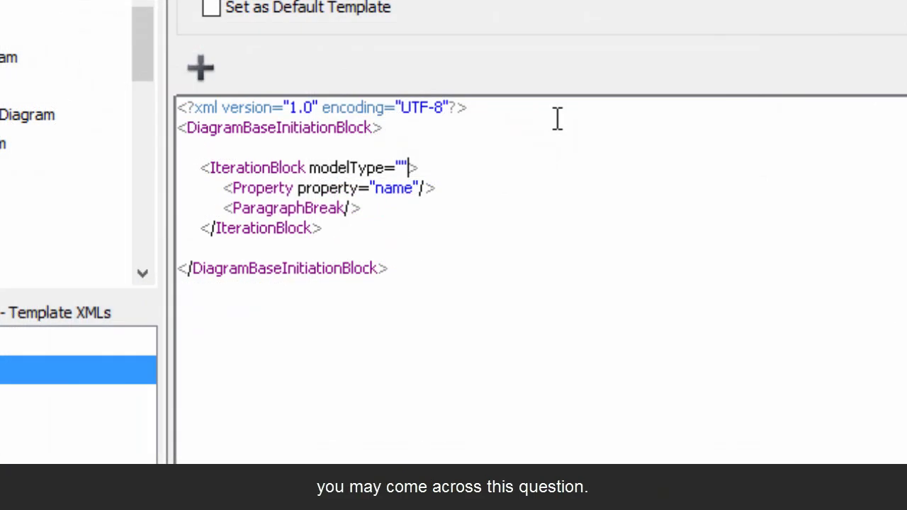
{"action": "double_click", "coordinate": [358, 168]}
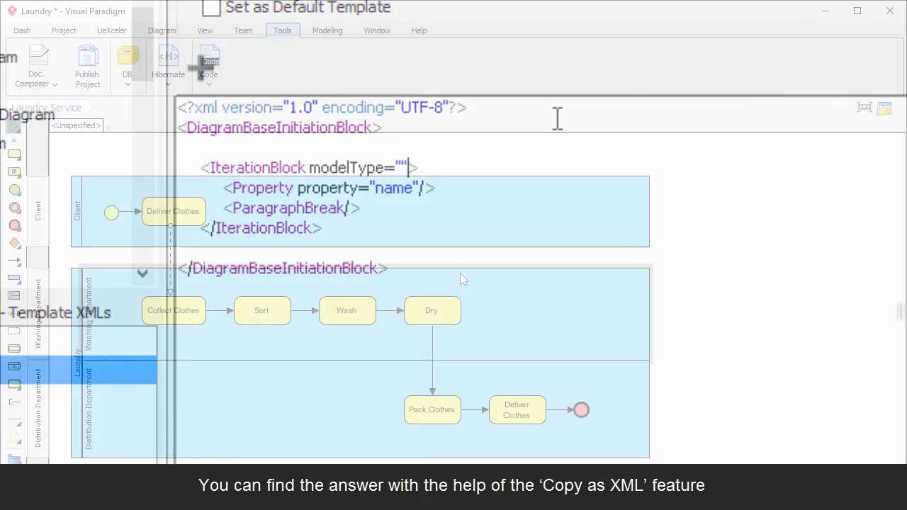
Copy the Deliver Clothes task as XML from its context menu.
{"action": "right_click", "coordinate": [173, 211]}
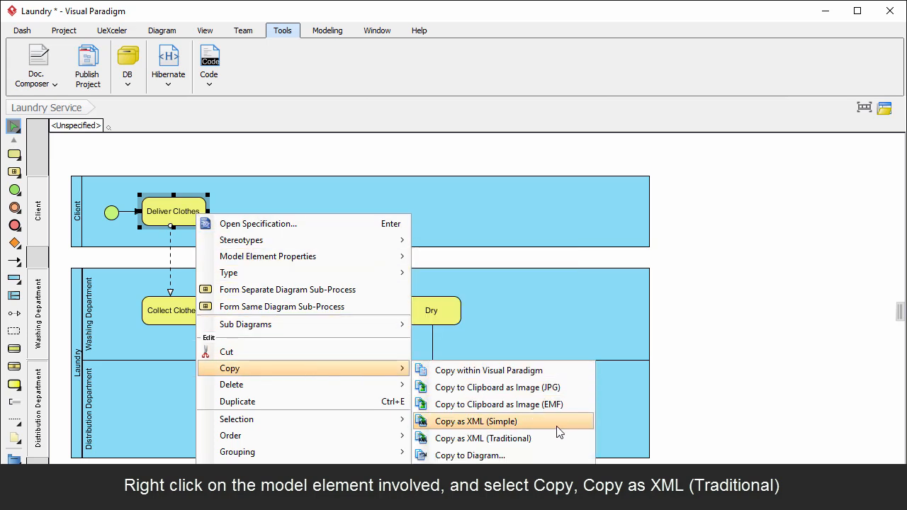
{"action": "left_click", "coordinate": [483, 438]}
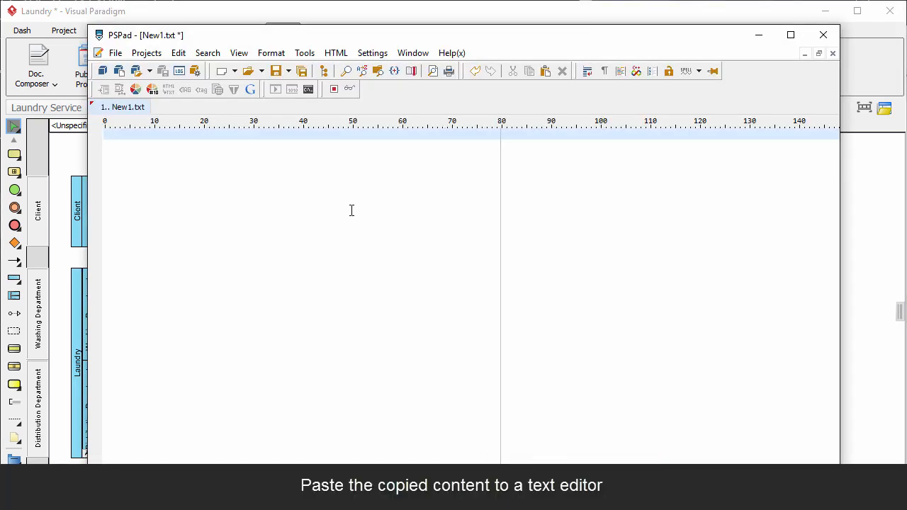
Paste the XML in PSPad, find 'Deliver Clothes' and copy its modelType value BPTask.
{"action": "key", "text": "ctrl+v"}
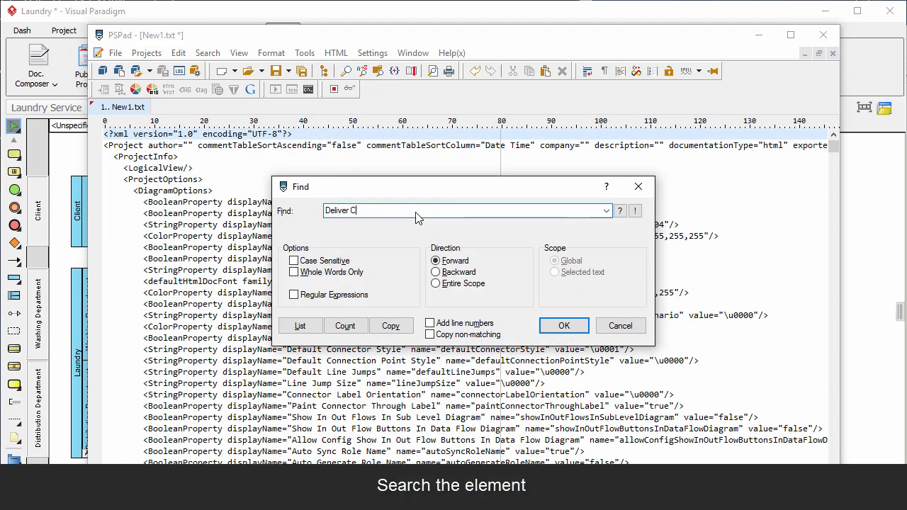
{"action": "left_click", "coordinate": [564, 326]}
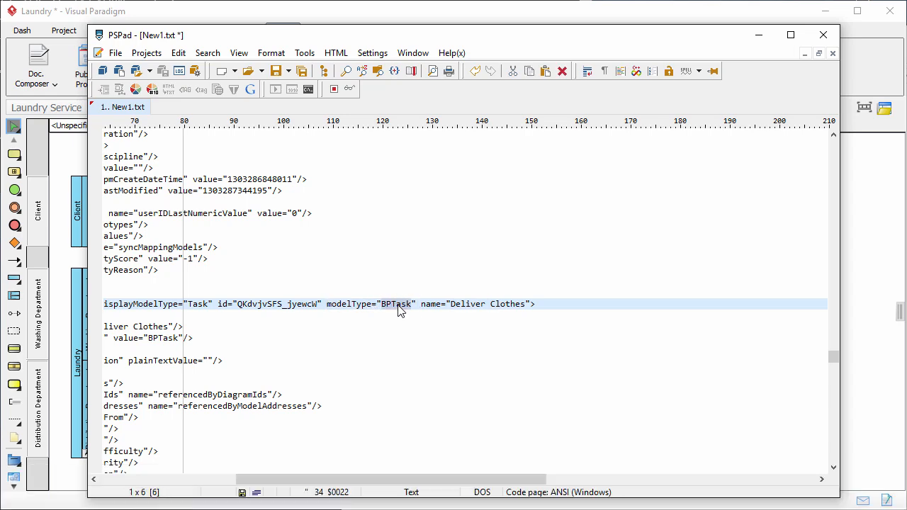
{"action": "right_click", "coordinate": [400, 312]}
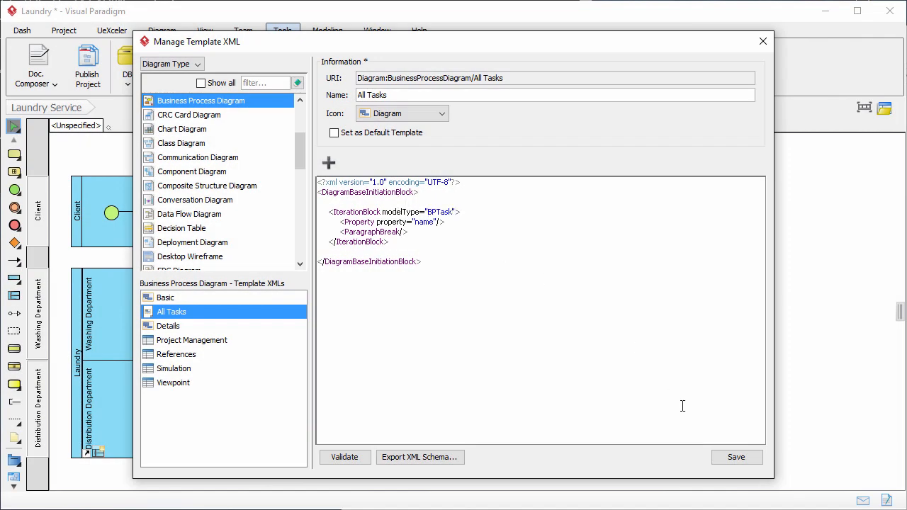
Save the Manage Template XML with the IterationBlock modelType set to BPTask.
{"action": "left_click", "coordinate": [763, 41]}
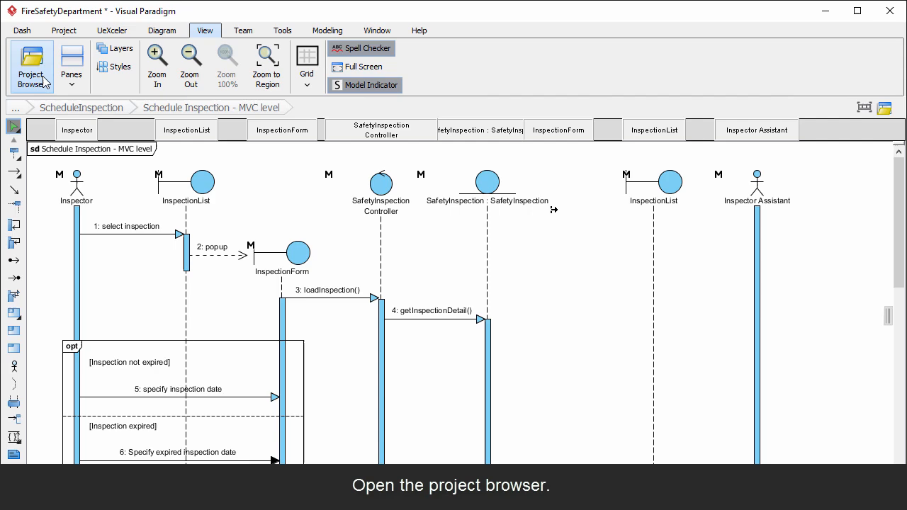
Show the viewless model elements from the Project Browser's Model Structure and delete them.
{"action": "left_click", "coordinate": [31, 64]}
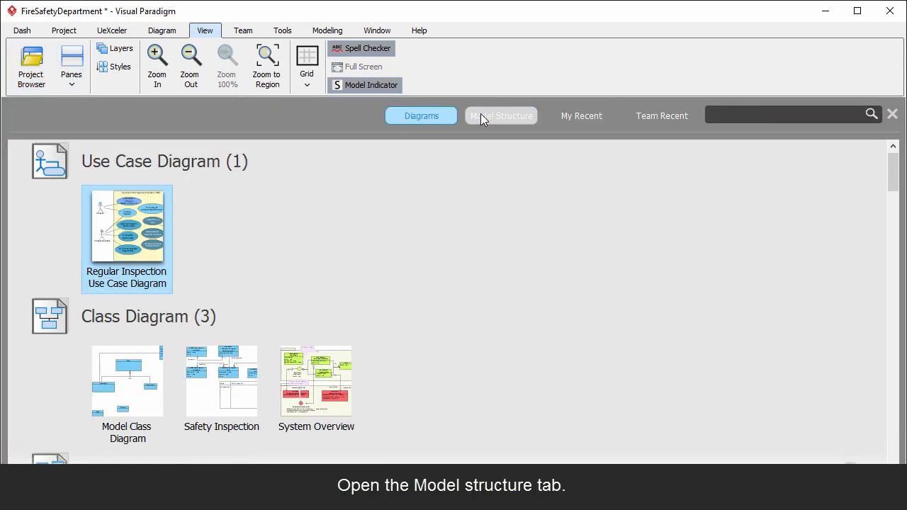
{"action": "right_click", "coordinate": [81, 170]}
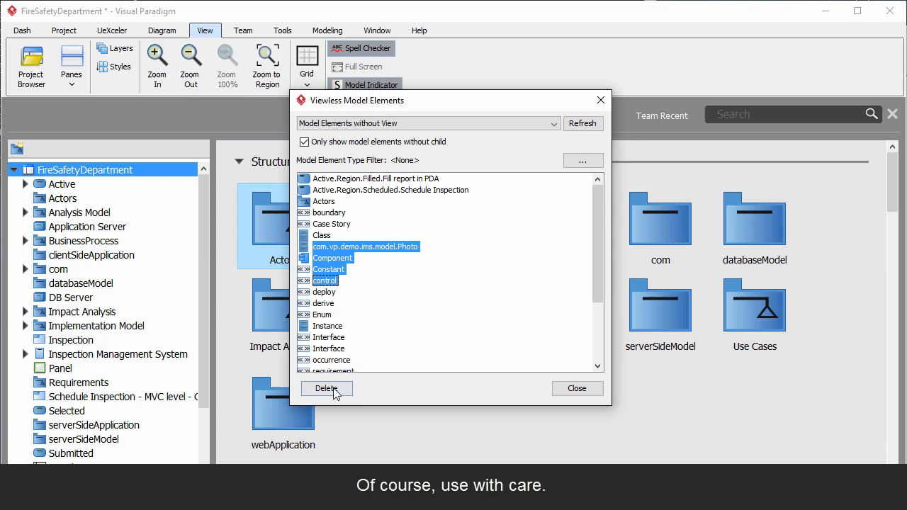
{"action": "left_click", "coordinate": [326, 389]}
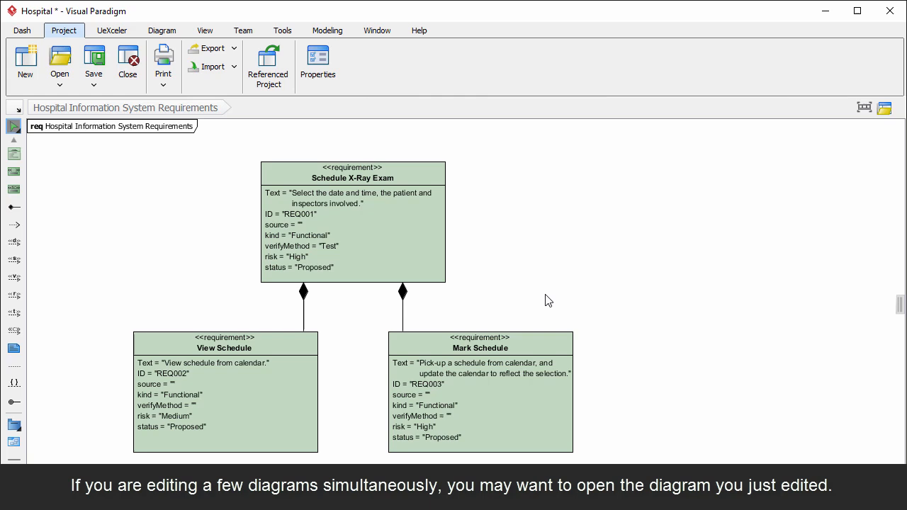
Bring up the Switch Diagram pane with the previously edited Schedule X-Ray Exam diagram selected.
{"action": "key", "text": "Ctrl+Tab"}
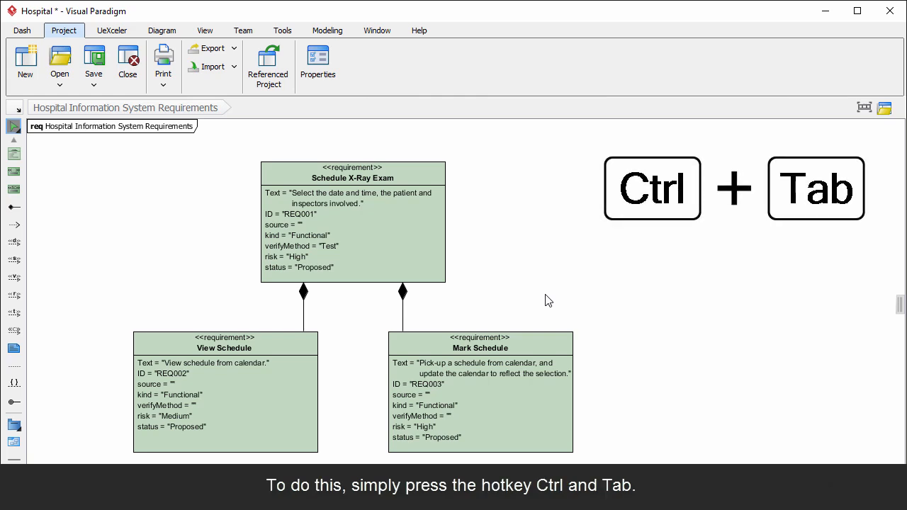
{"action": "key", "text": "ctrl+Tab"}
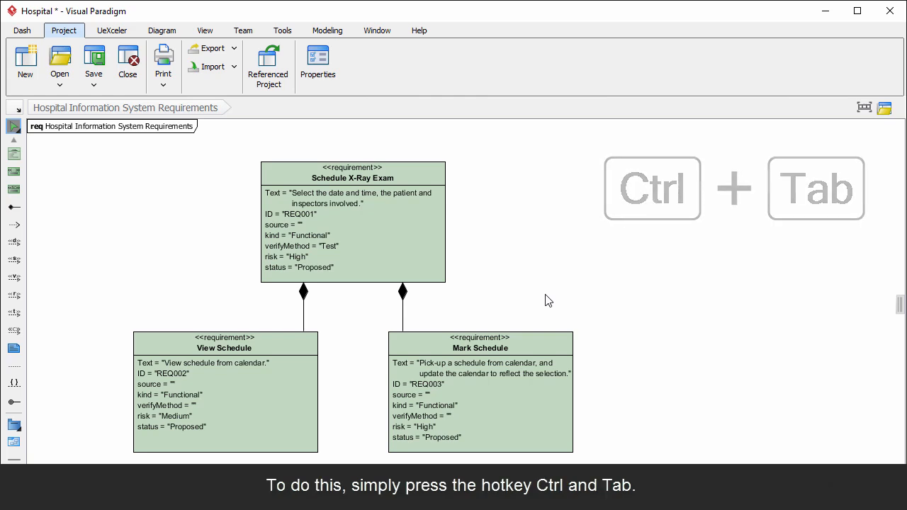
{"action": "key", "text": "ctrl+tab"}
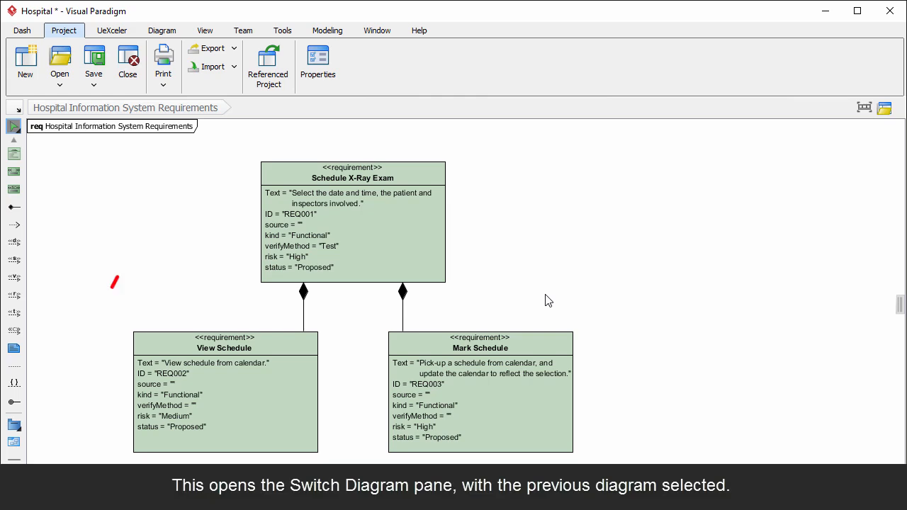
{"action": "left_click", "coordinate": [864, 107]}
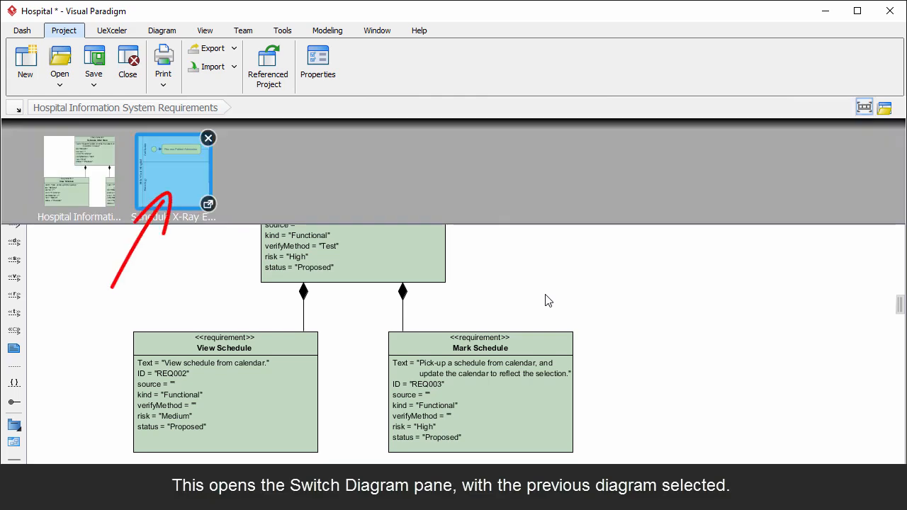